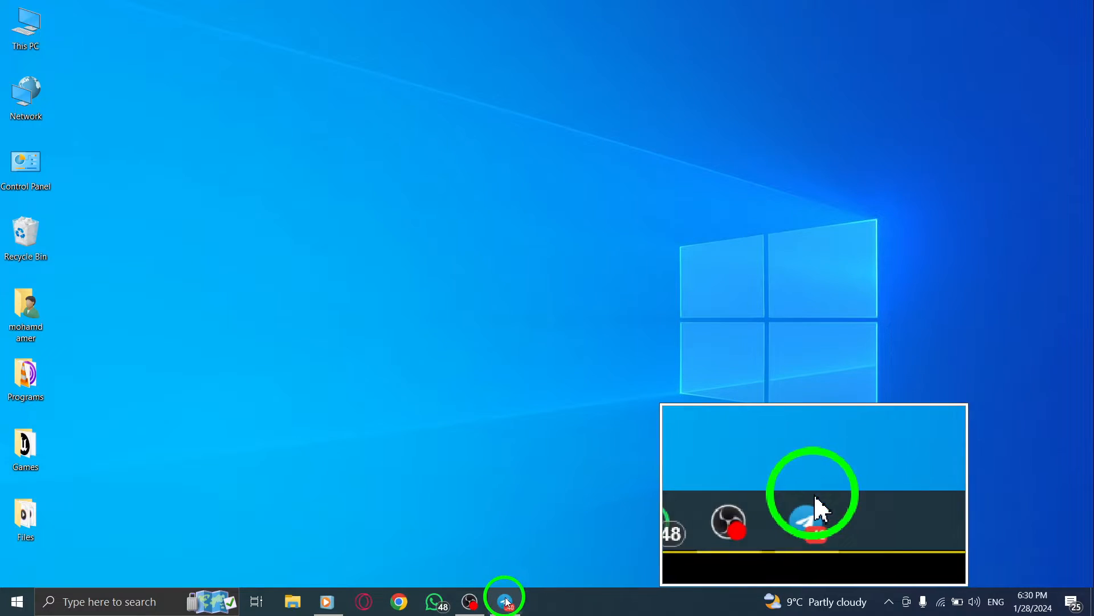
Launch Telegram Desktop from the Windows taskbar to show the chat list.
{"action": "left_click", "coordinate": [505, 600]}
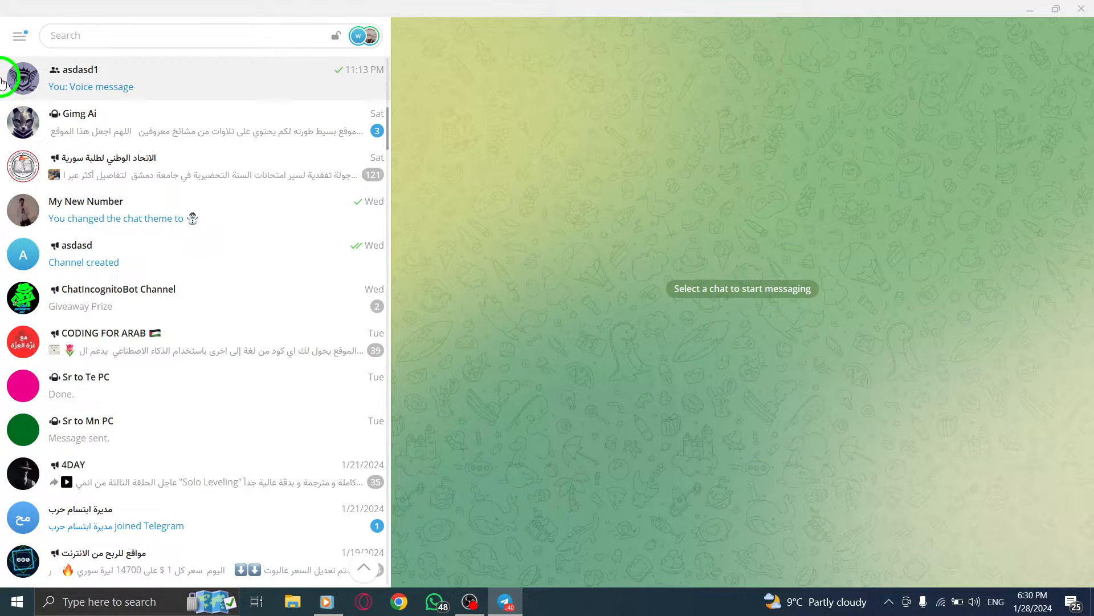
Go through the main menu into Settings, then Privacy and Security.
{"action": "left_click", "coordinate": [19, 34]}
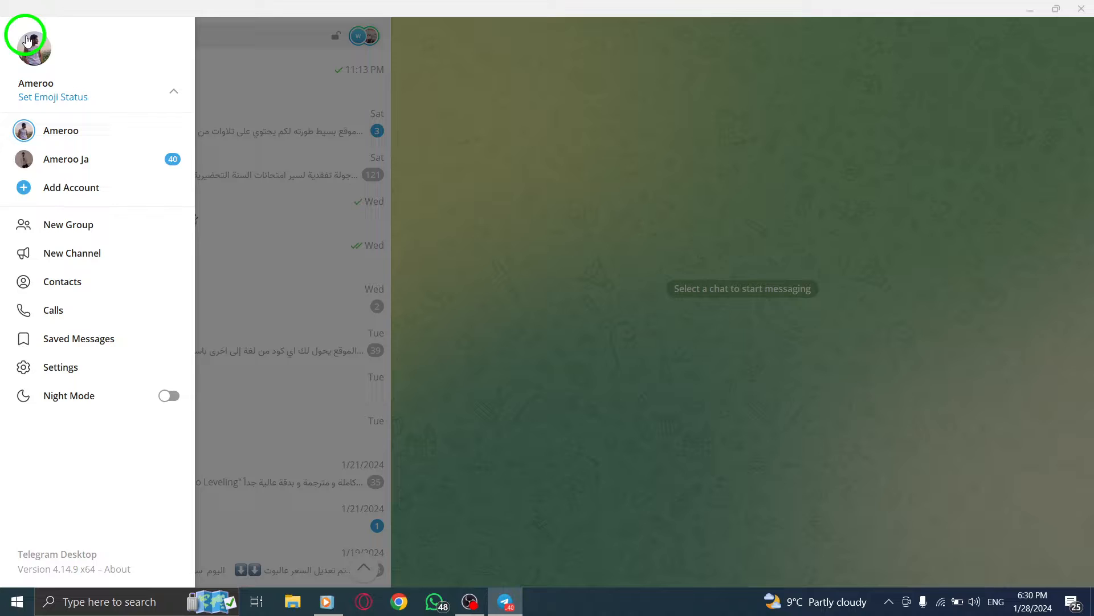
{"action": "left_click", "coordinate": [60, 367]}
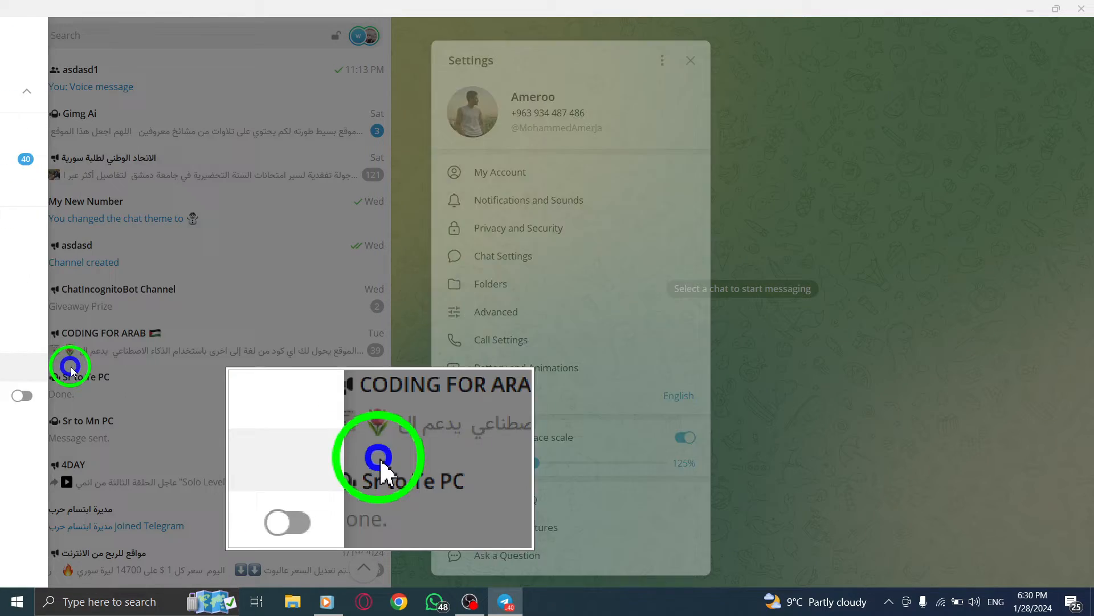
{"action": "left_click", "coordinate": [518, 227]}
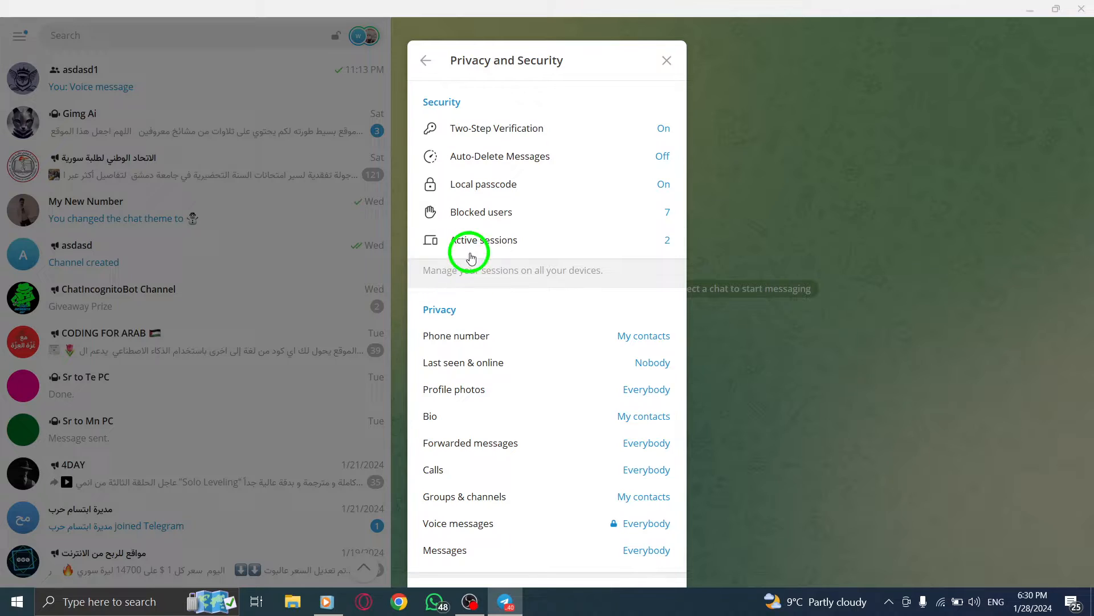
Unlock the Local passcode page by submitting the existing passcode.
{"action": "left_click", "coordinate": [482, 183]}
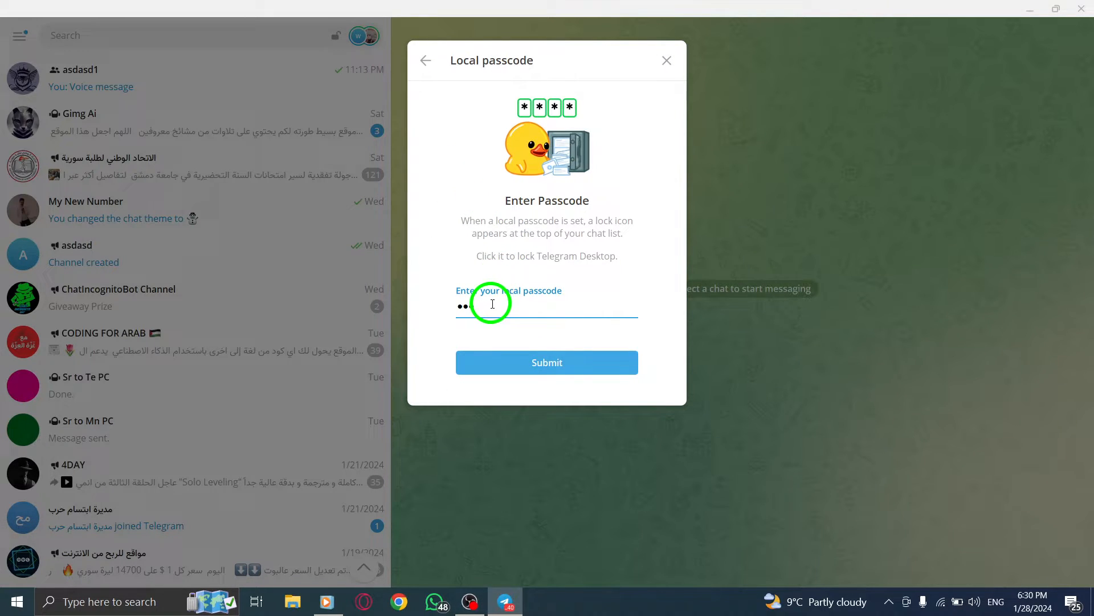
{"action": "type", "text": "•"}
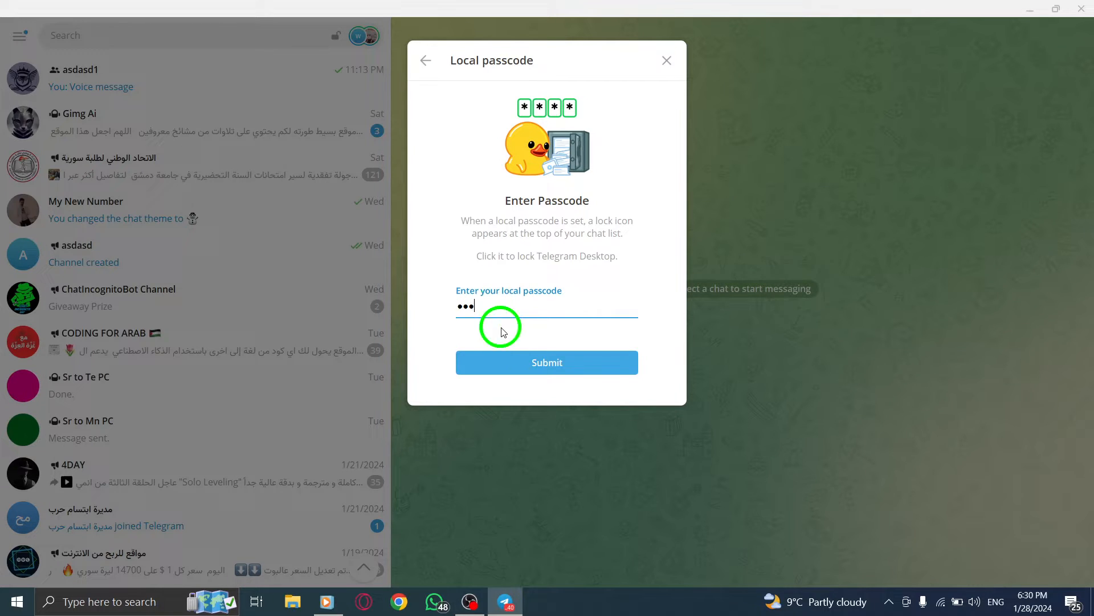
{"action": "left_click", "coordinate": [547, 363]}
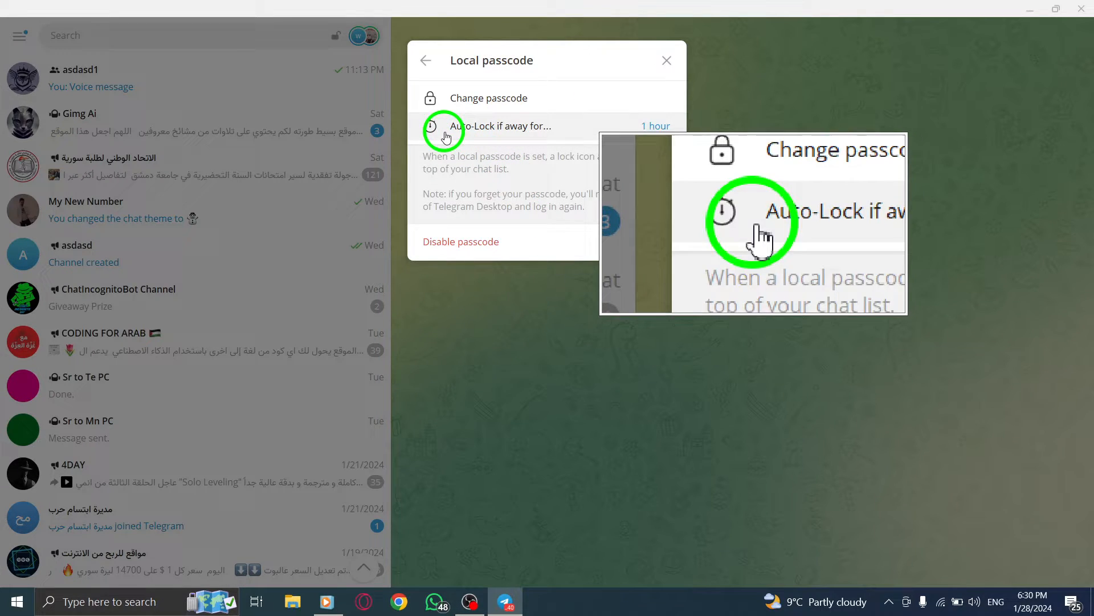
Change Auto-Lock if away from 1 hour to 5 hours and confirm.
{"action": "left_click", "coordinate": [499, 125]}
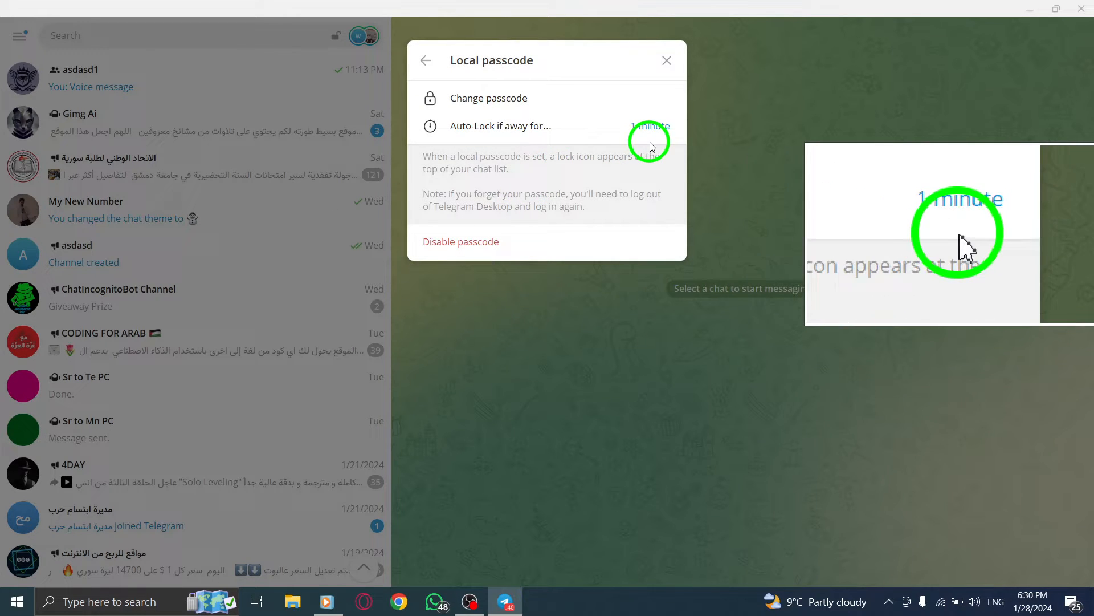
{"action": "left_click", "coordinate": [648, 127]}
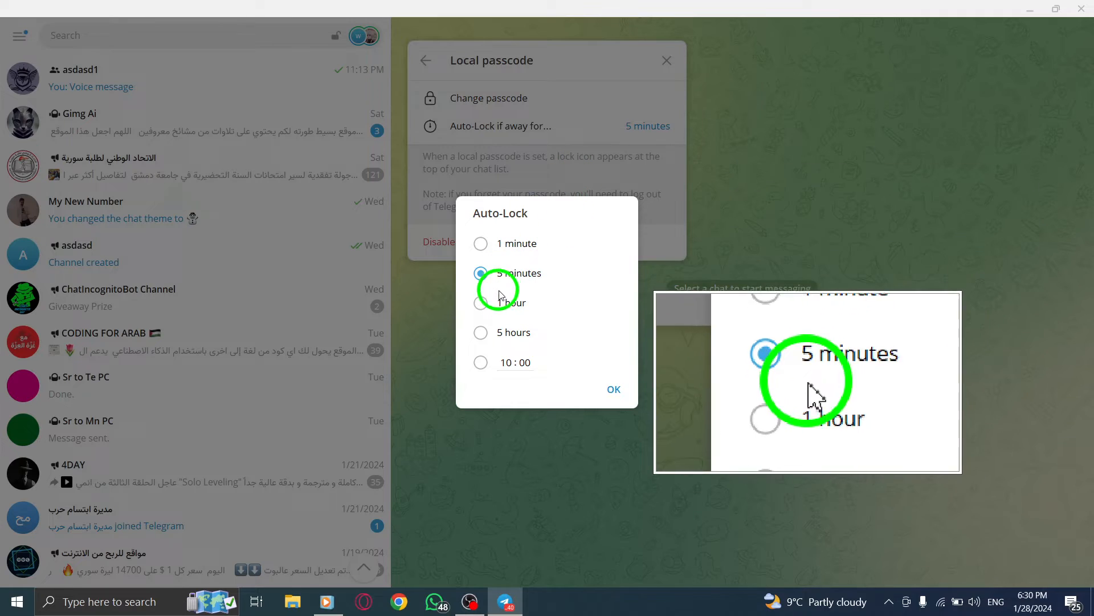
{"action": "left_click", "coordinate": [480, 303]}
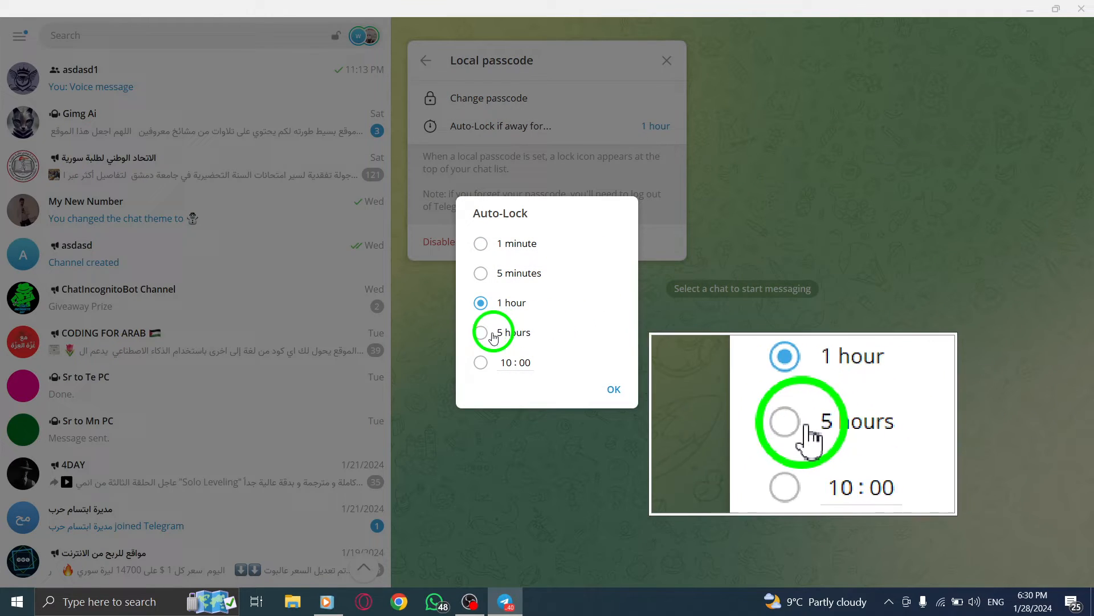
{"action": "left_click", "coordinate": [480, 333]}
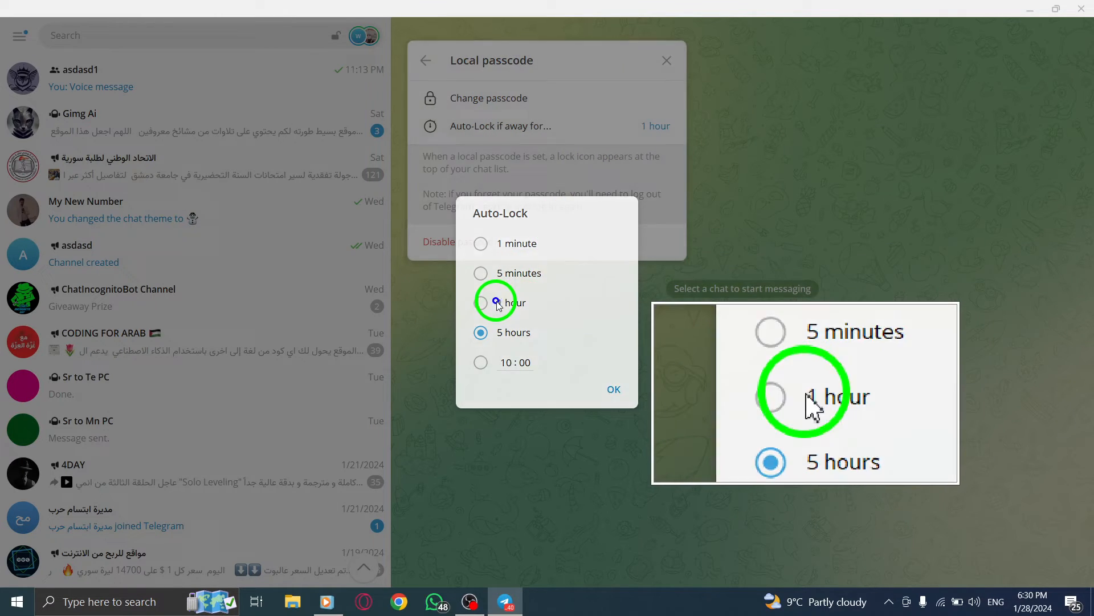
{"action": "left_click", "coordinate": [613, 389]}
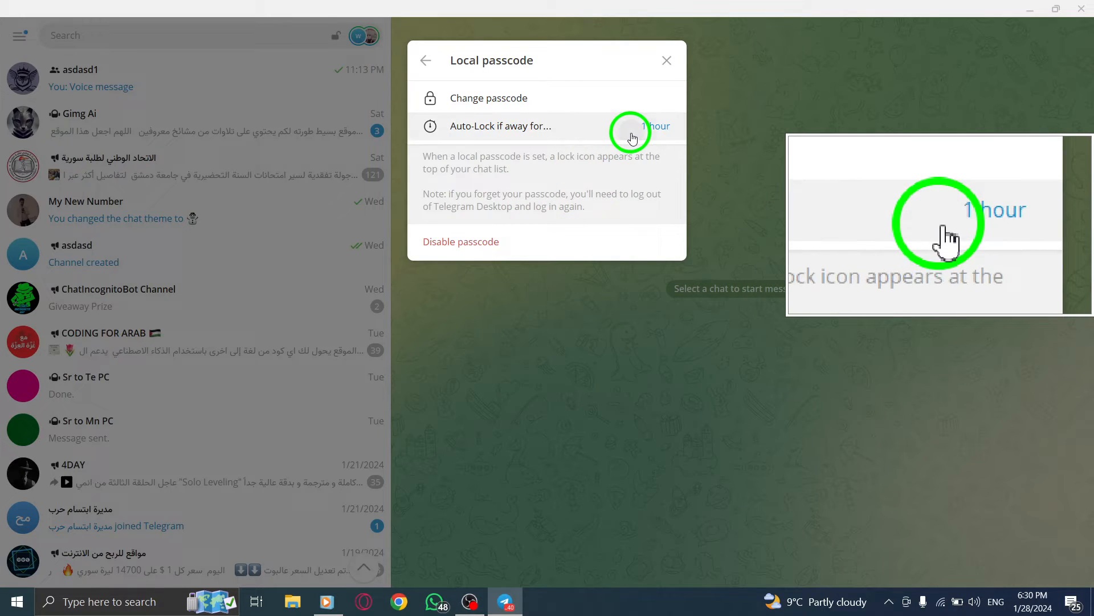
{"action": "left_click", "coordinate": [654, 126]}
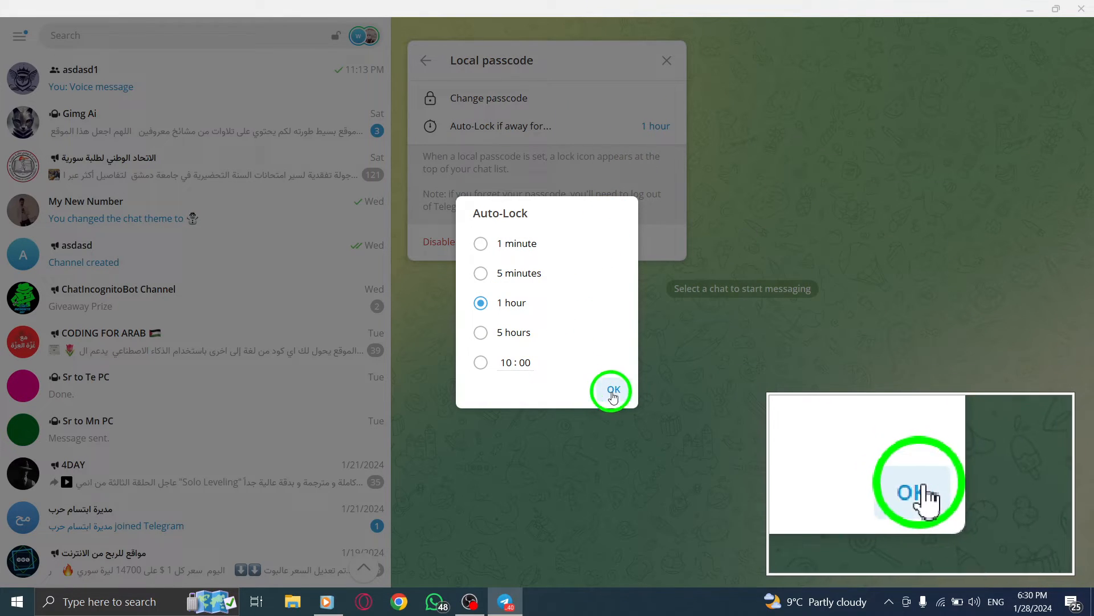
{"action": "left_click", "coordinate": [611, 389]}
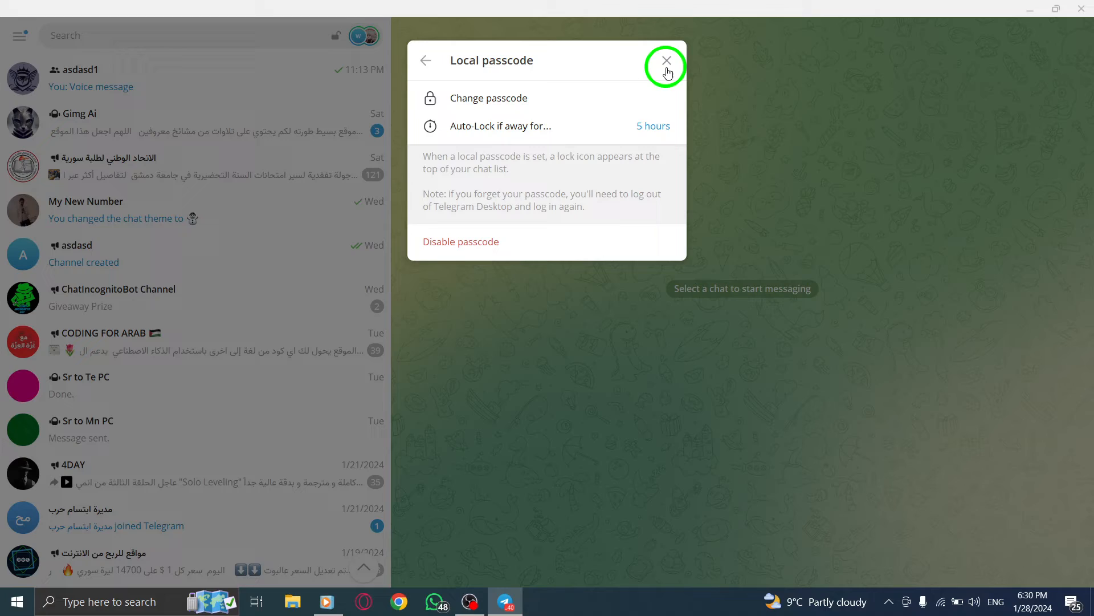
Close the Local passcode settings and refresh the Windows desktop.
{"action": "left_click", "coordinate": [500, 126]}
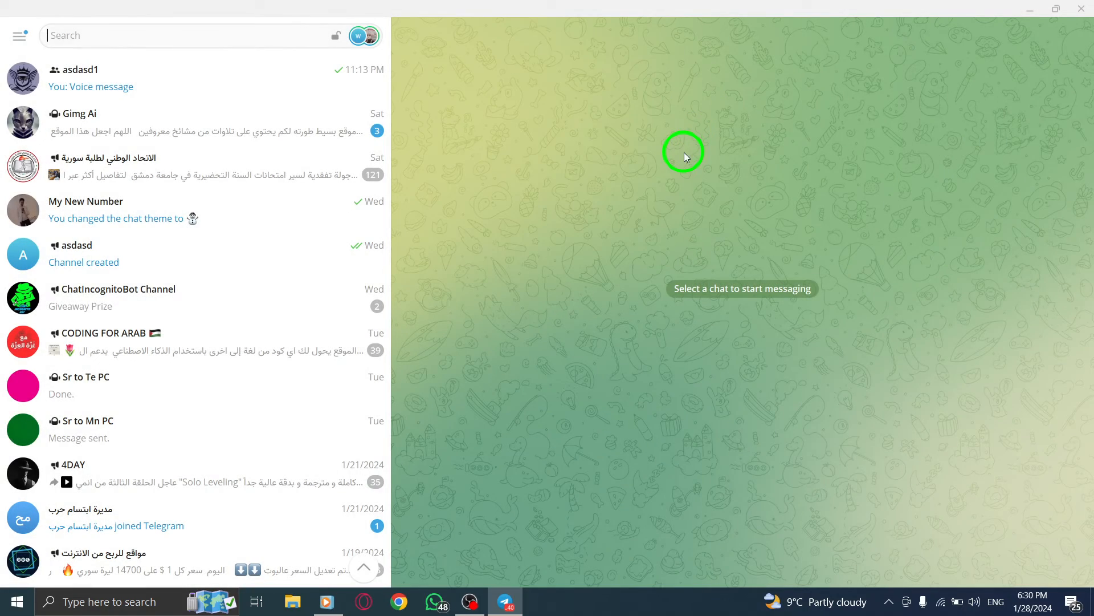
{"action": "right_click", "coordinate": [684, 152]}
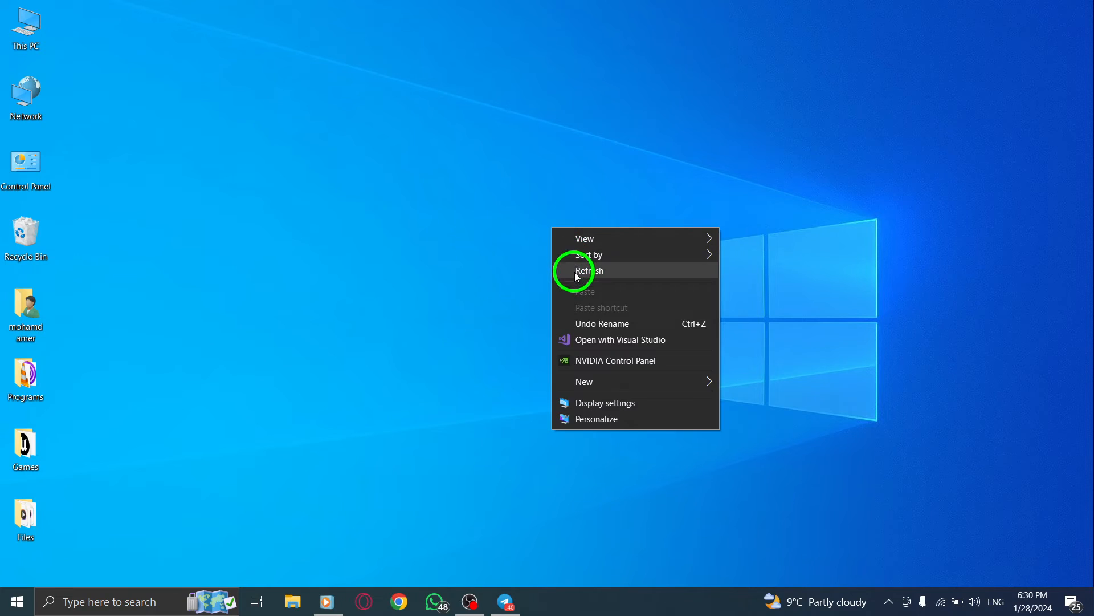
{"action": "left_click", "coordinate": [590, 270]}
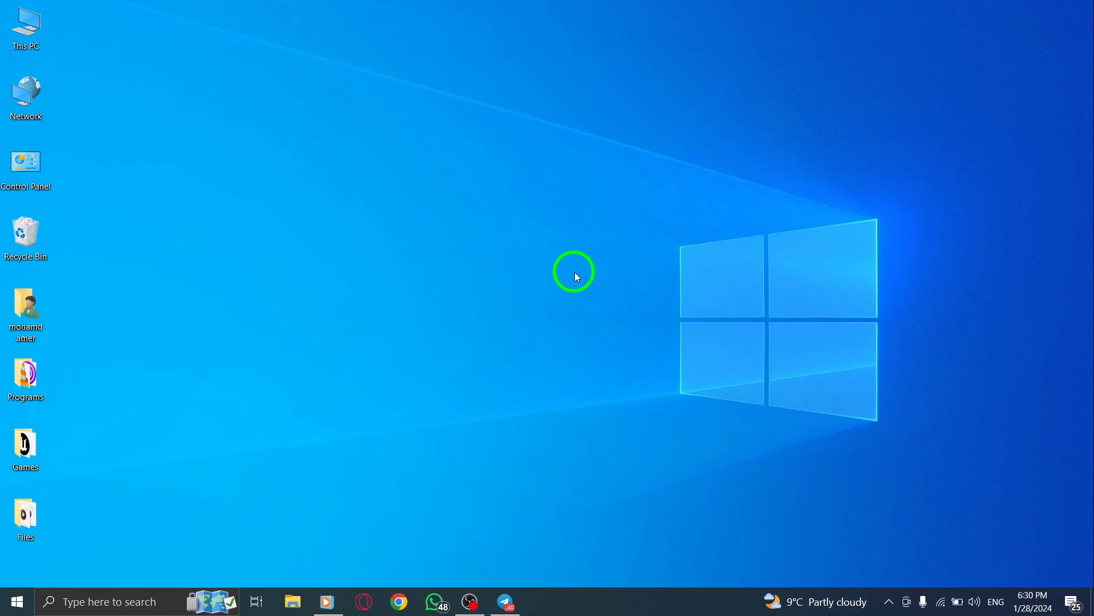